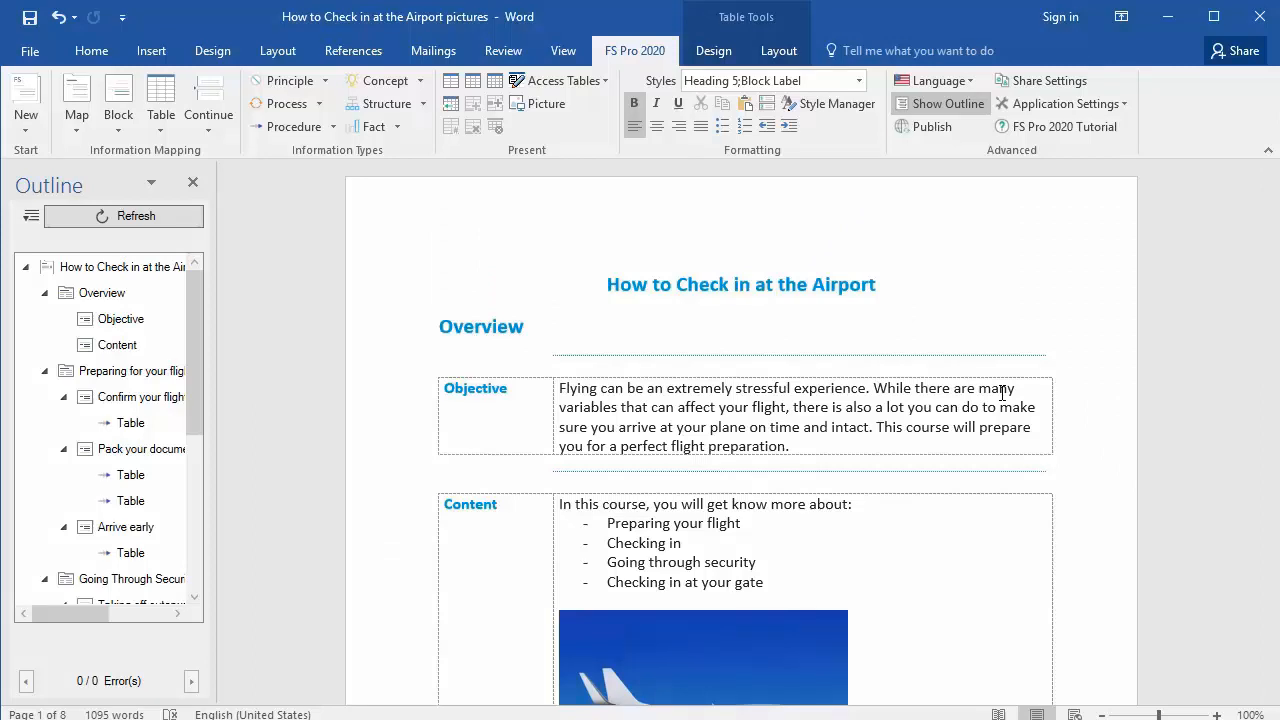
pyautogui.moveTo(965, 406)
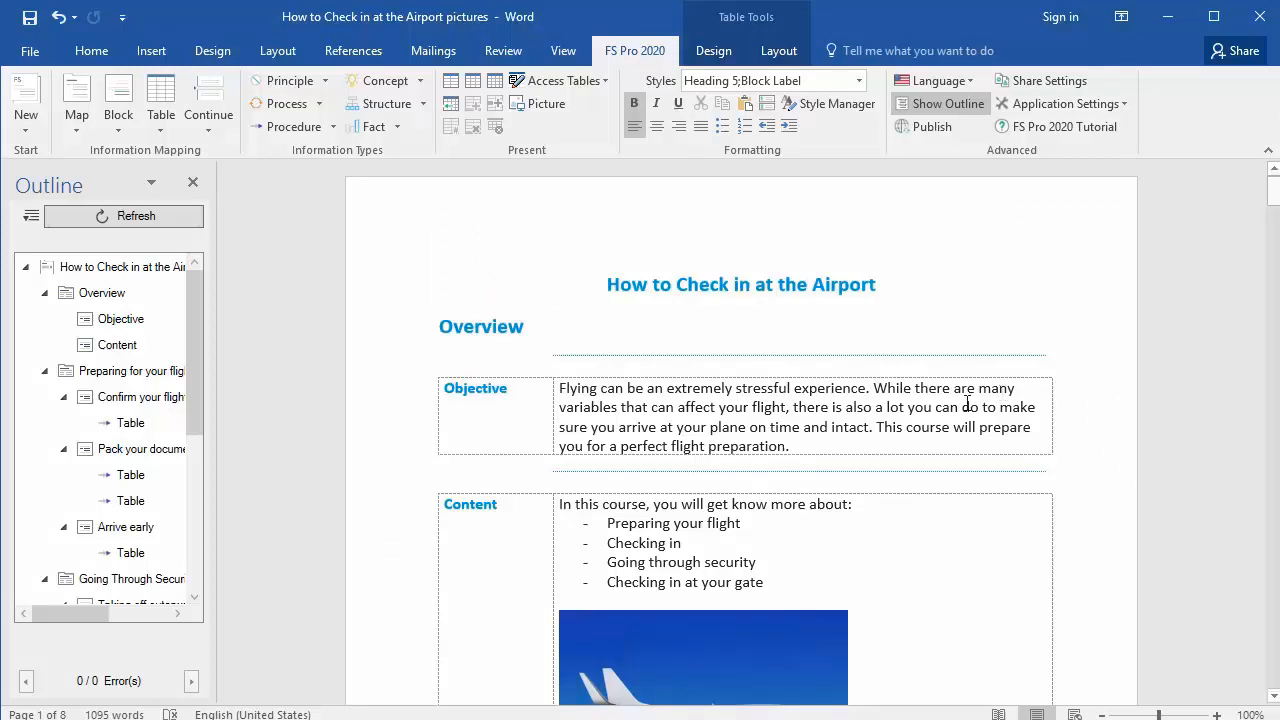
pyautogui.moveTo(940, 268)
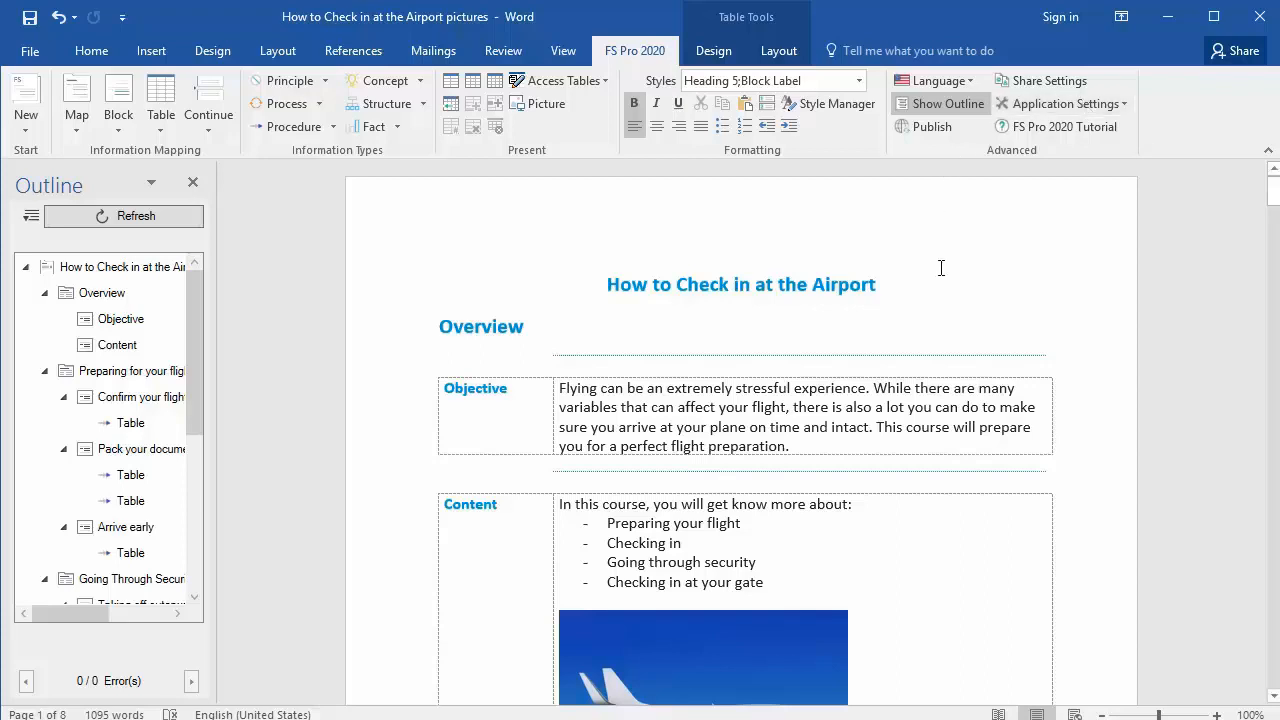
pyautogui.moveTo(952, 131)
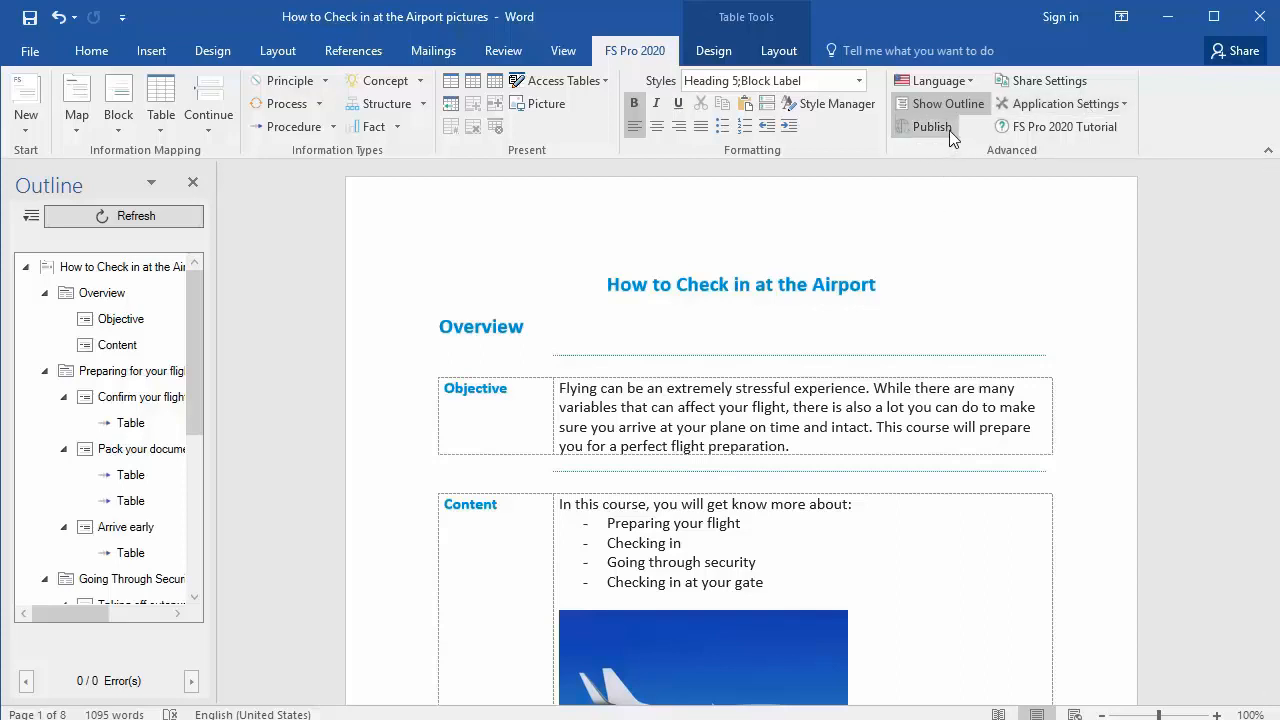
pyautogui.moveTo(920, 145)
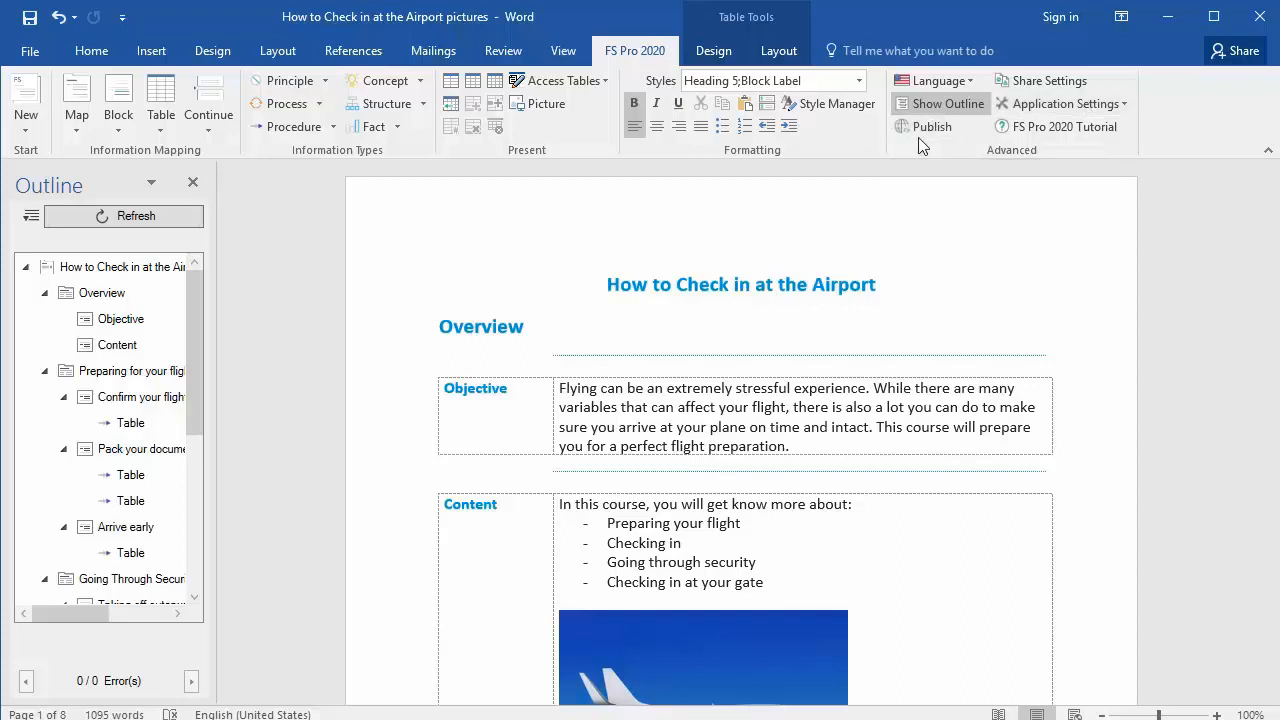
# Open the FS Pro 2020 Publish dialog on its empty cloud publication form
pyautogui.click(932, 126)
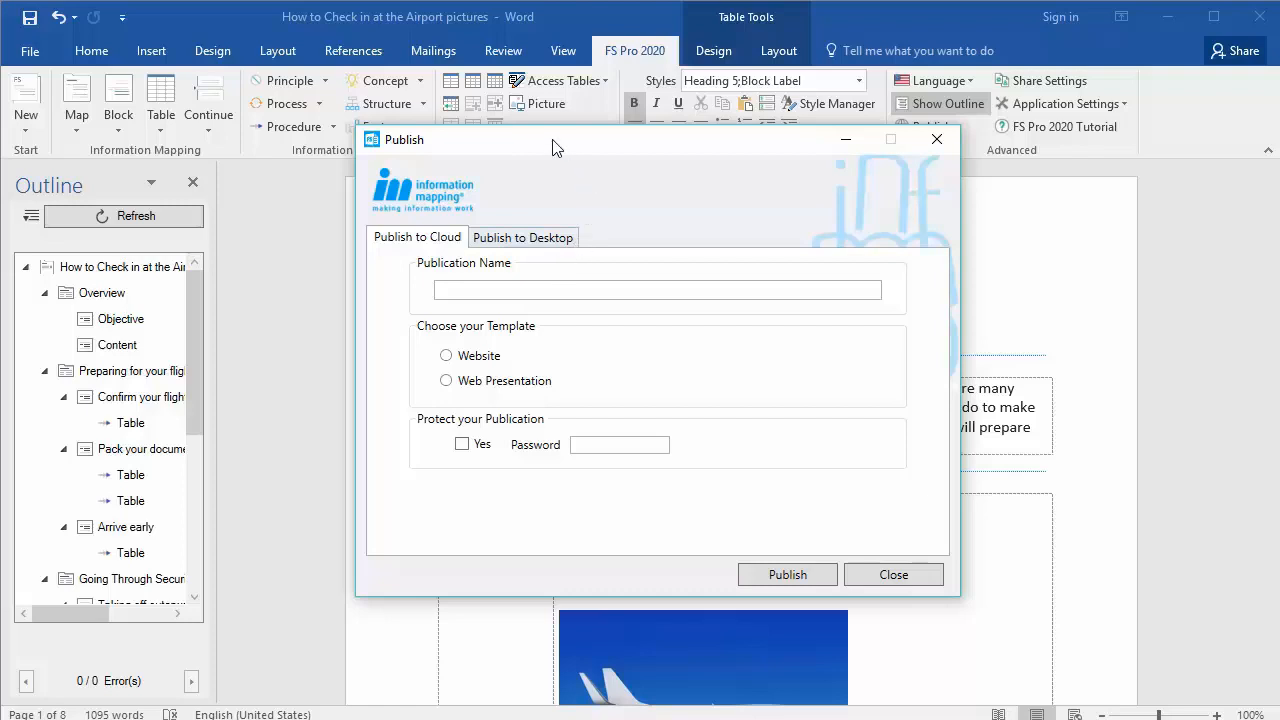
pyautogui.moveTo(445, 262)
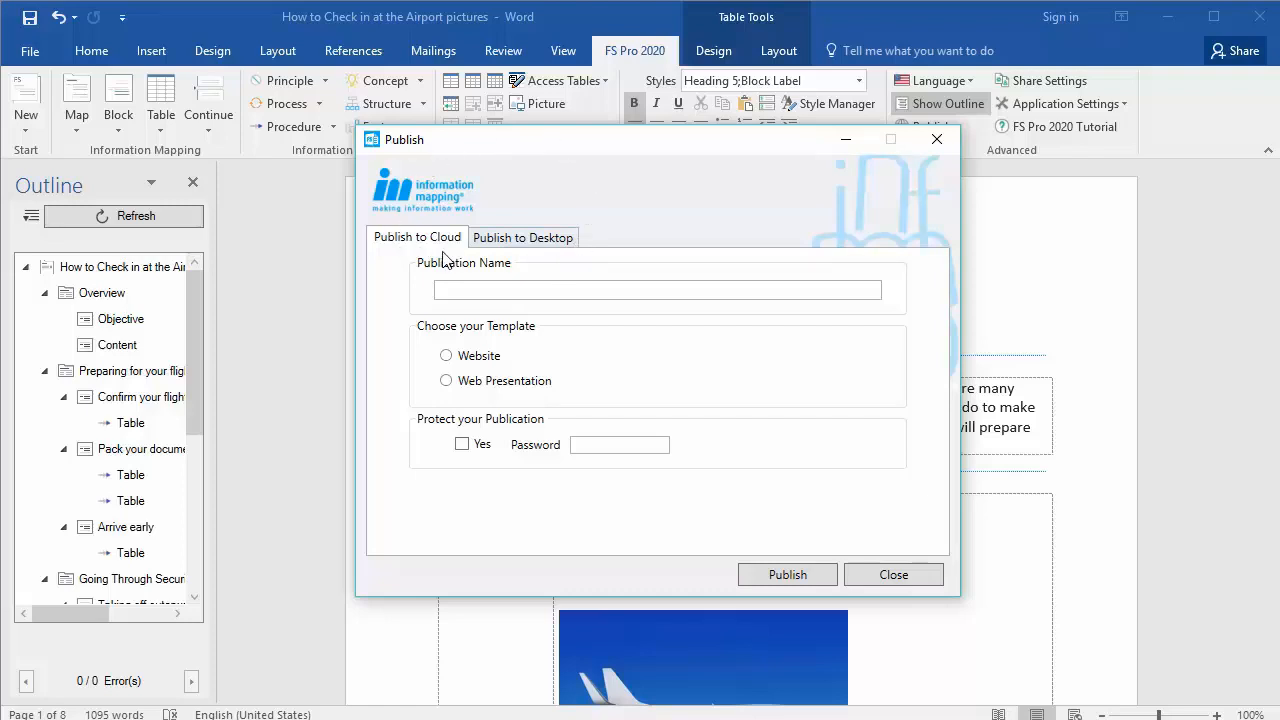
pyautogui.moveTo(432, 256)
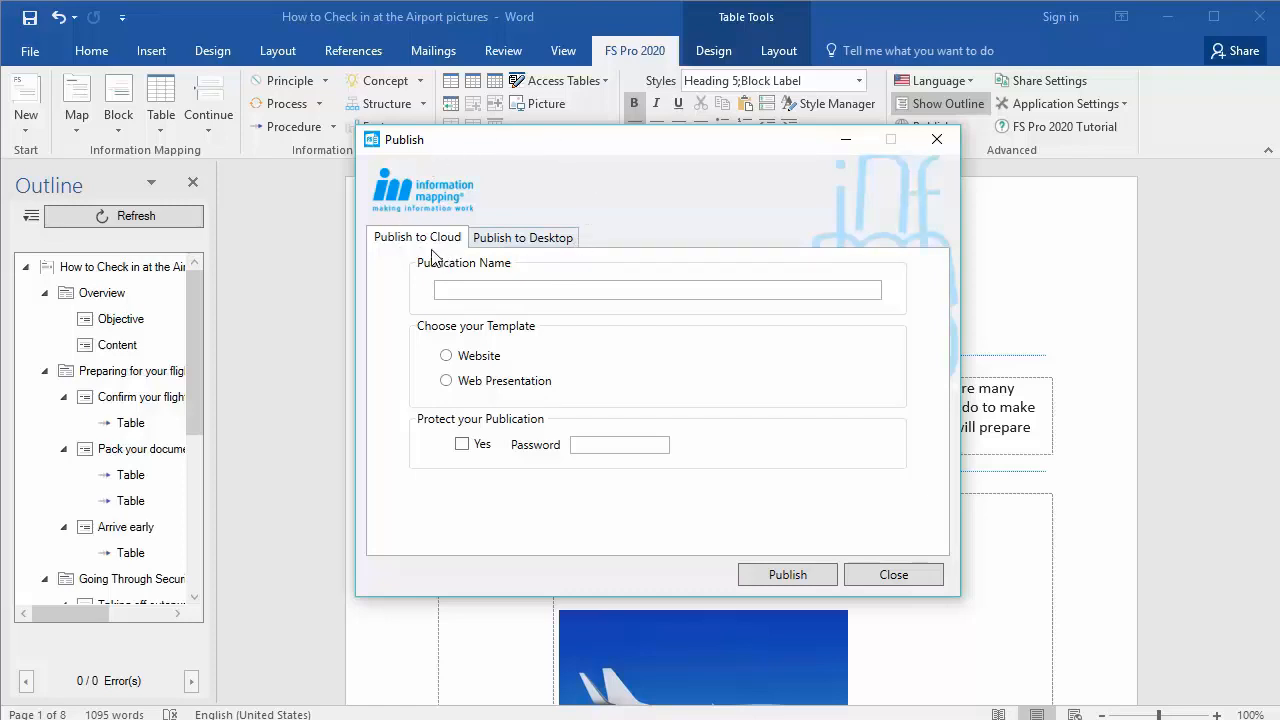
pyautogui.moveTo(549, 204)
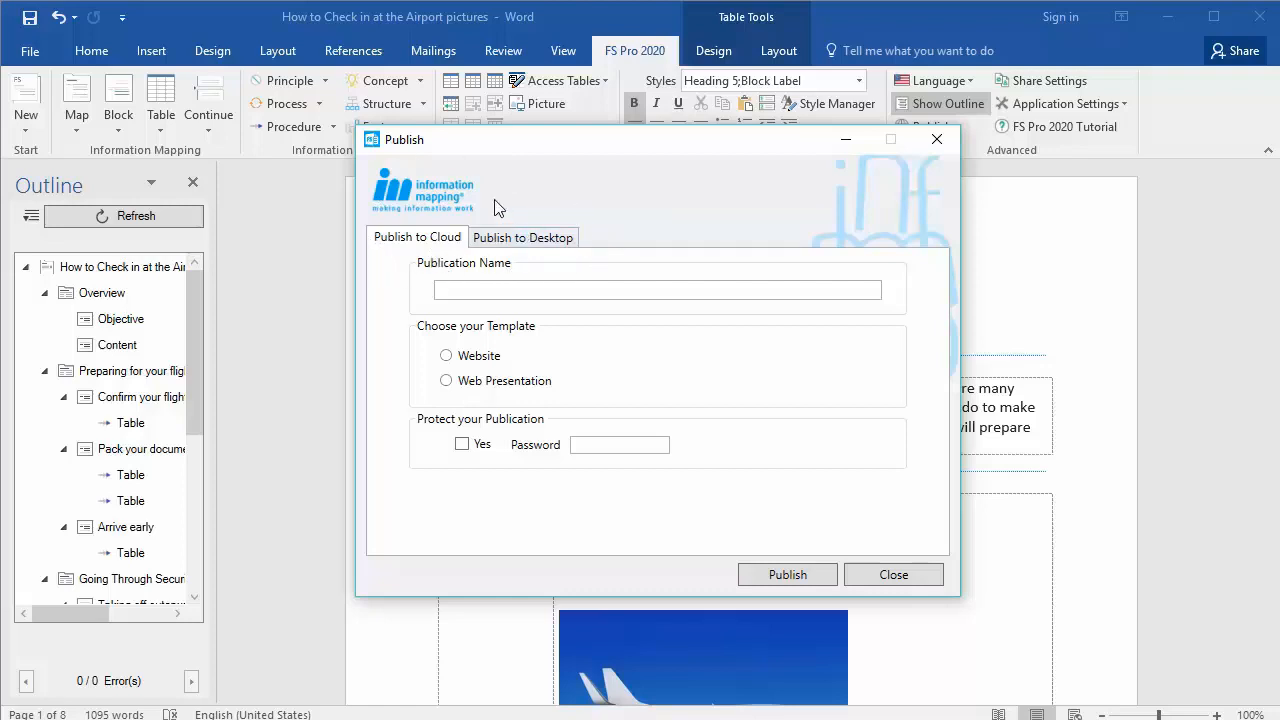
pyautogui.click(657, 290)
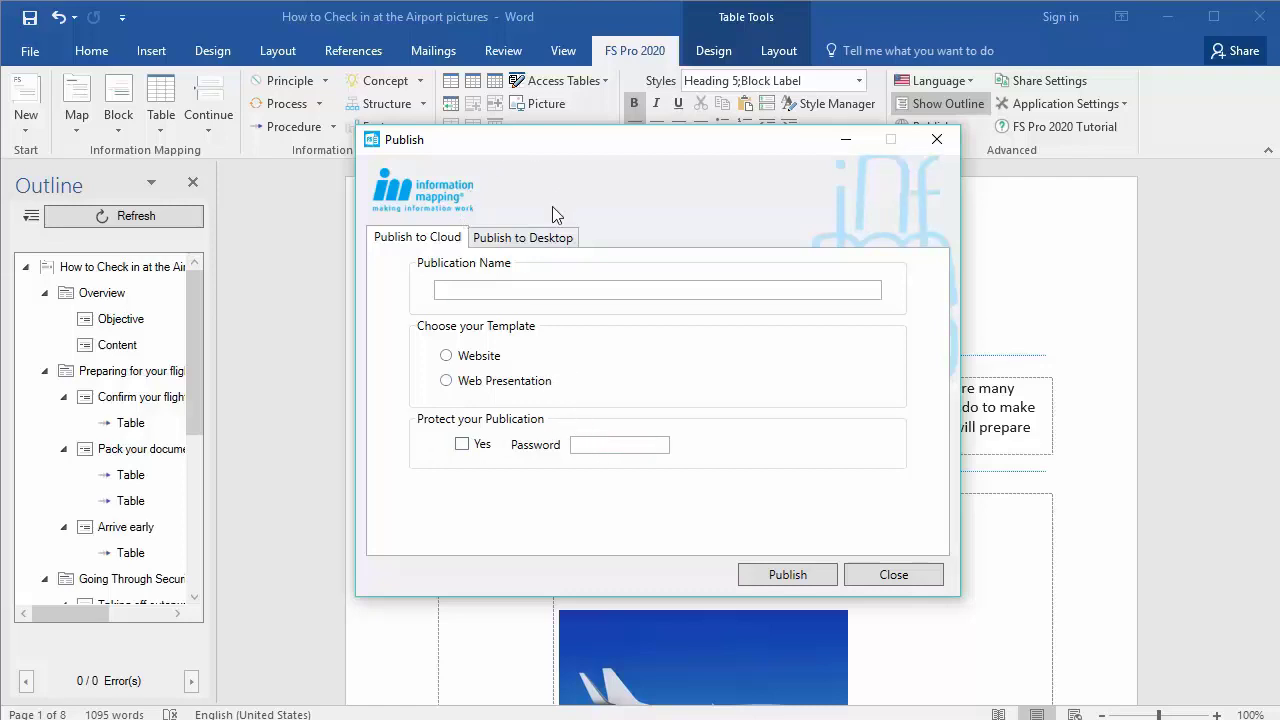
# Show the Publish to Desktop XML options for project 'Checking in at the Airport'
pyautogui.click(523, 237)
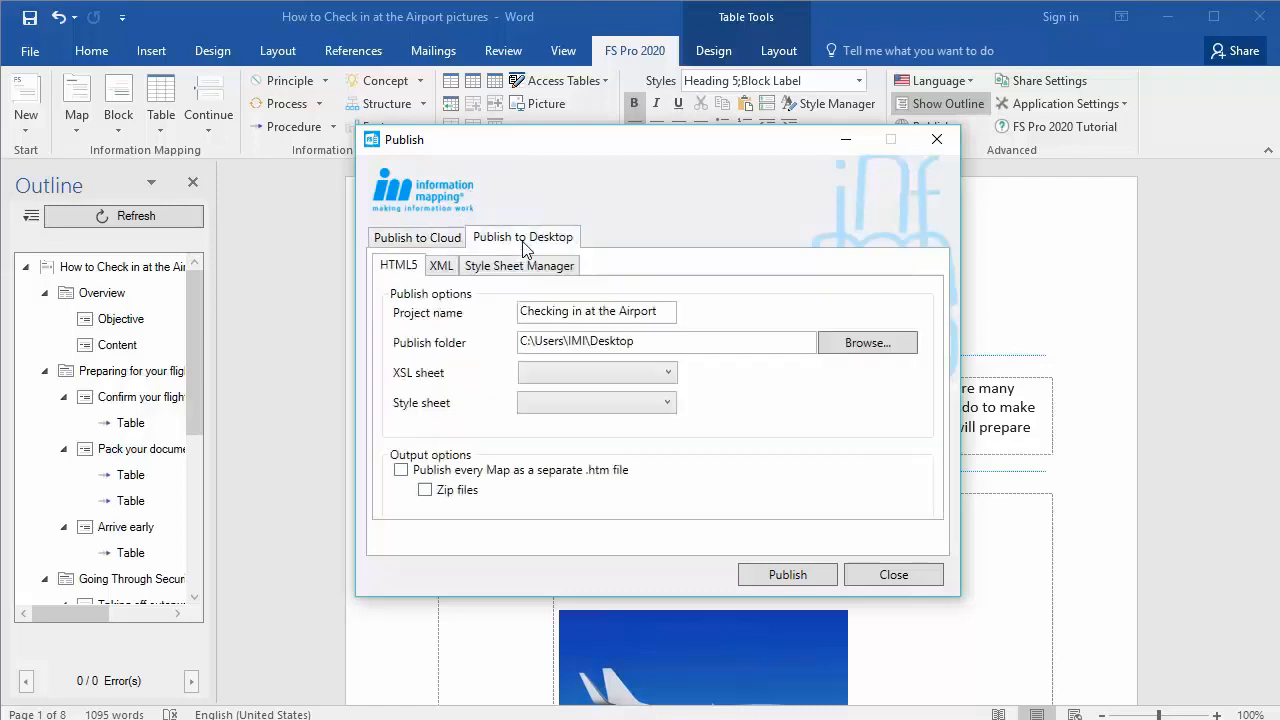
pyautogui.moveTo(412, 427)
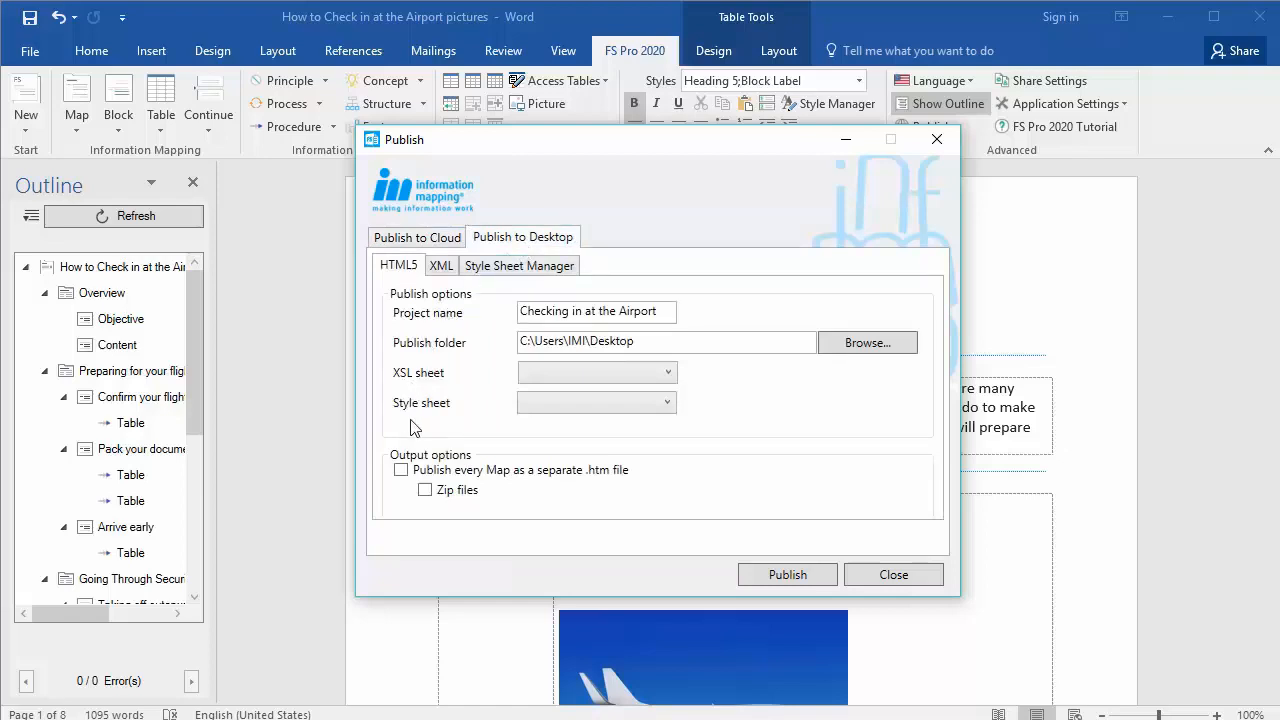
pyautogui.moveTo(400, 286)
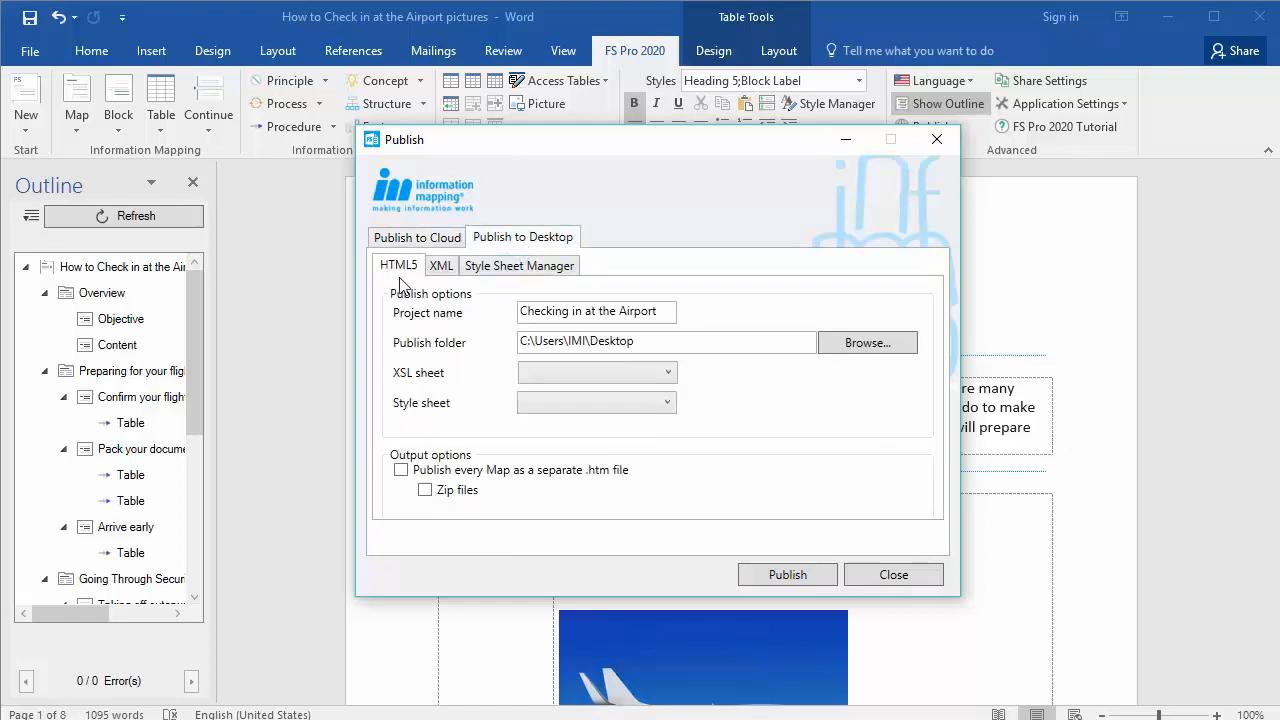
pyautogui.click(441, 265)
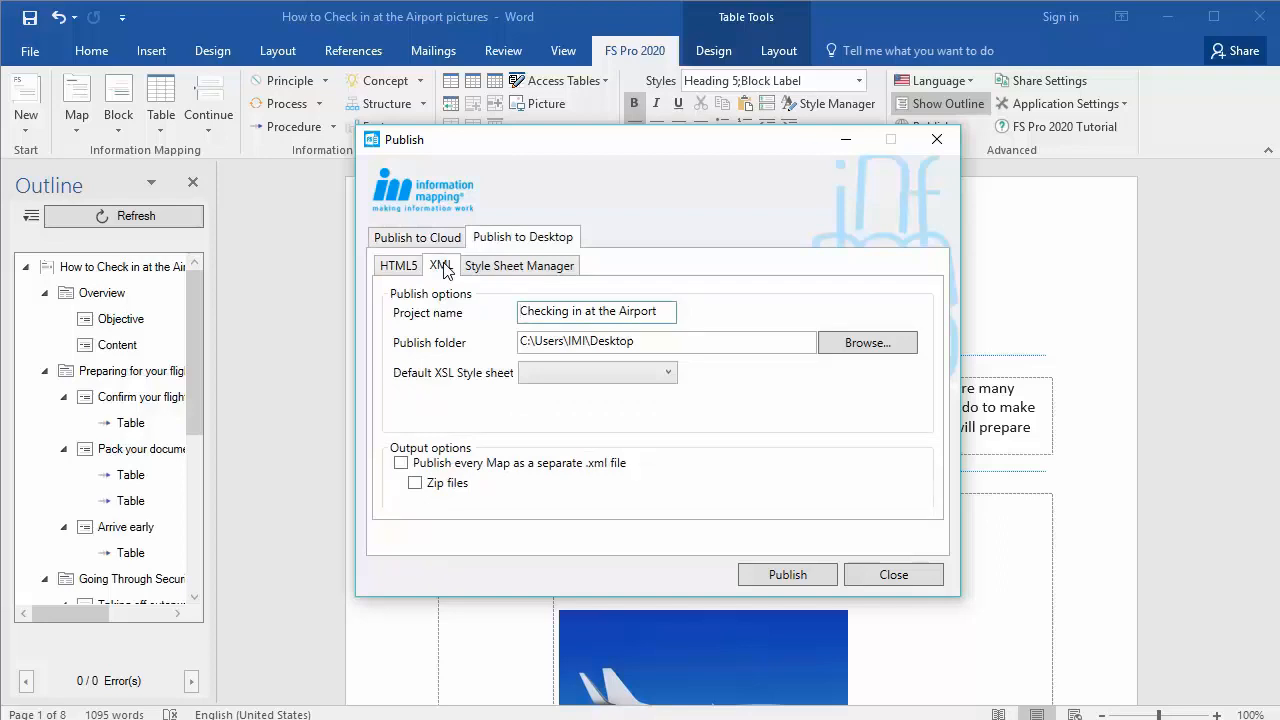
# Show the Style Sheet Manager list: default.xsl, default, no block lines, sky, tabs, newspaper
pyautogui.click(518, 265)
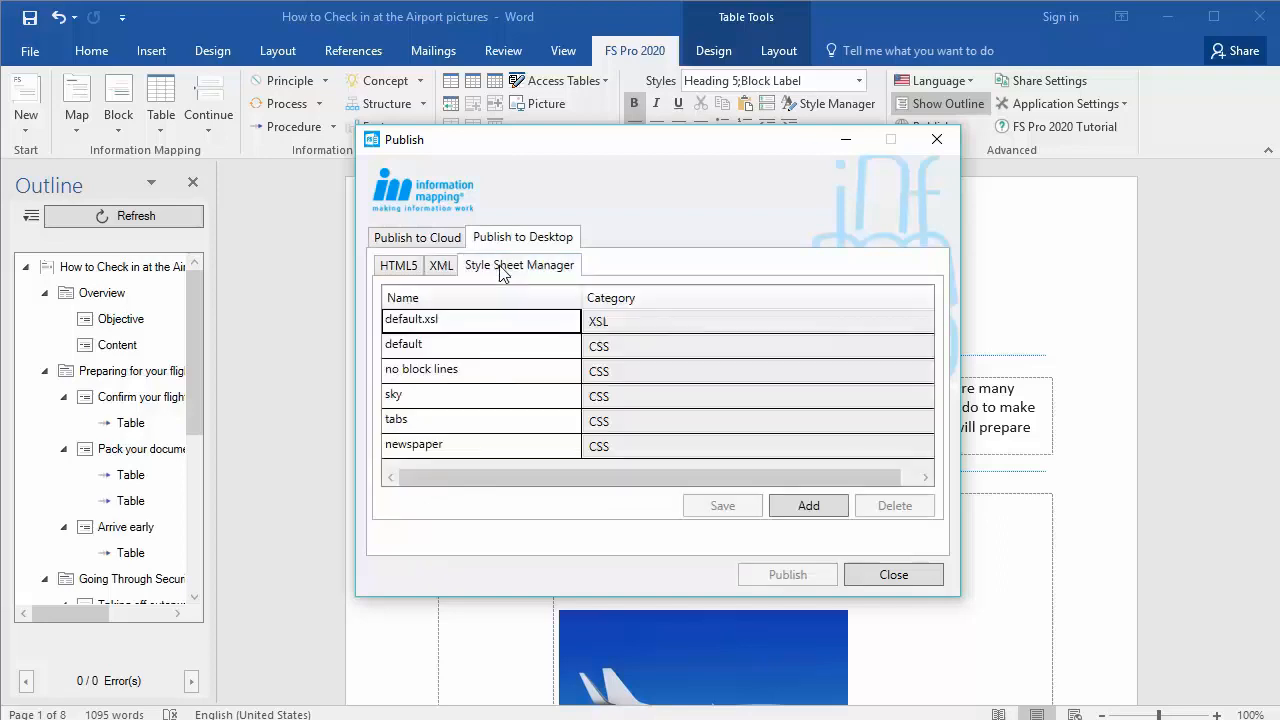
pyautogui.moveTo(437, 437)
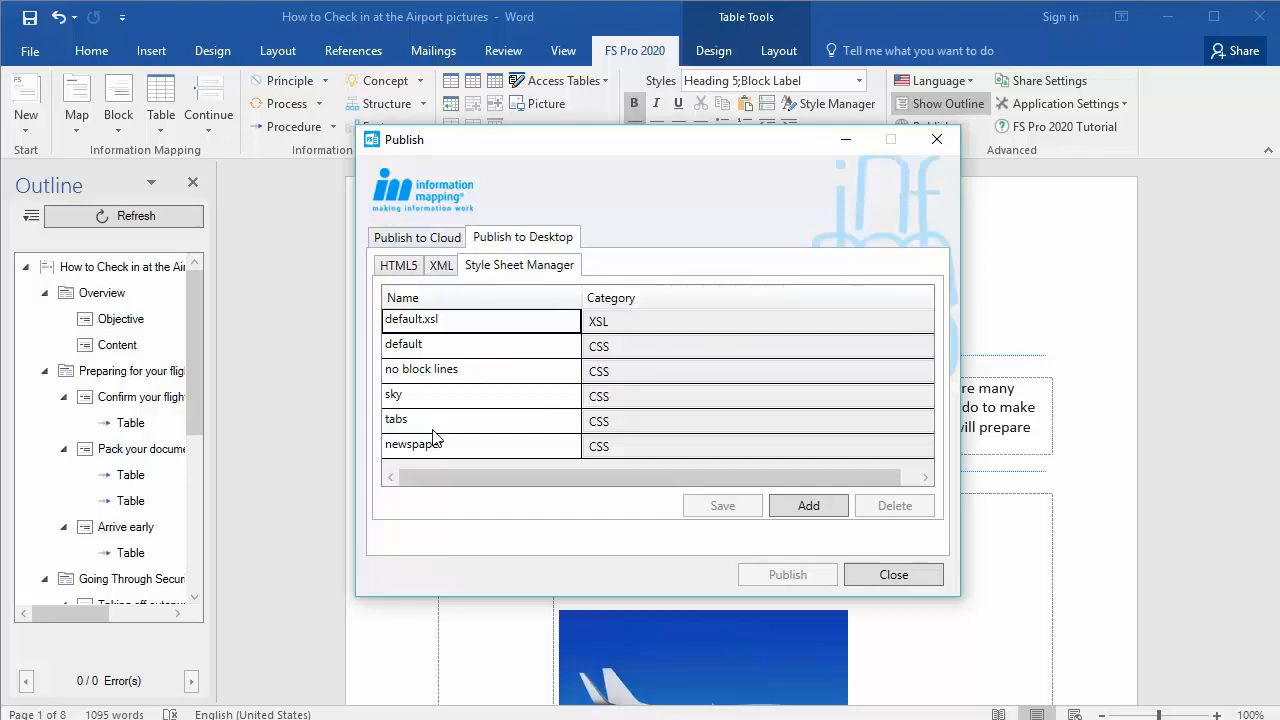
pyautogui.moveTo(425, 438)
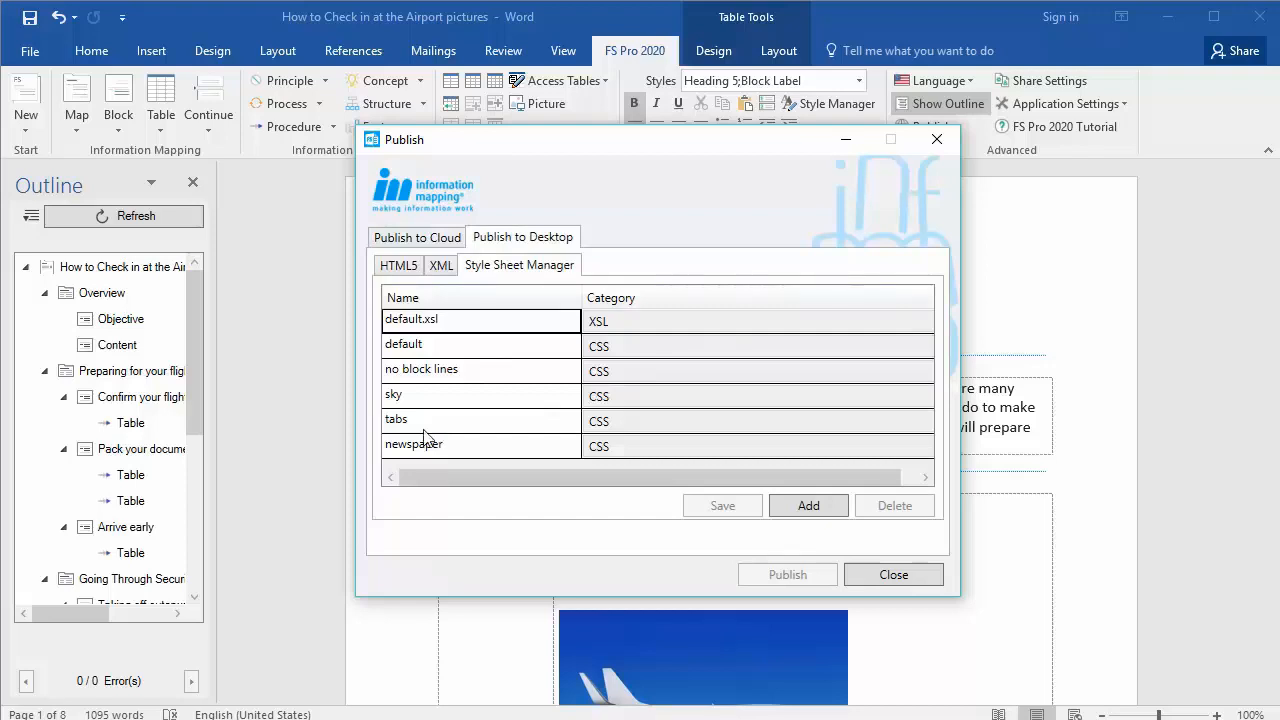